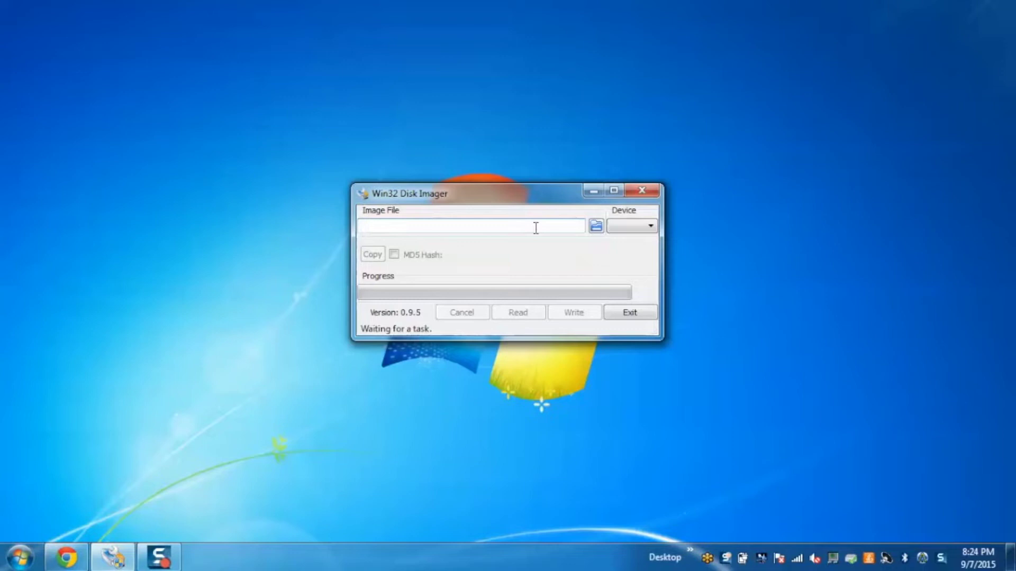
Load New Image File1.iso from Downloads as the image file
{"action": "left_click", "coordinate": [596, 225]}
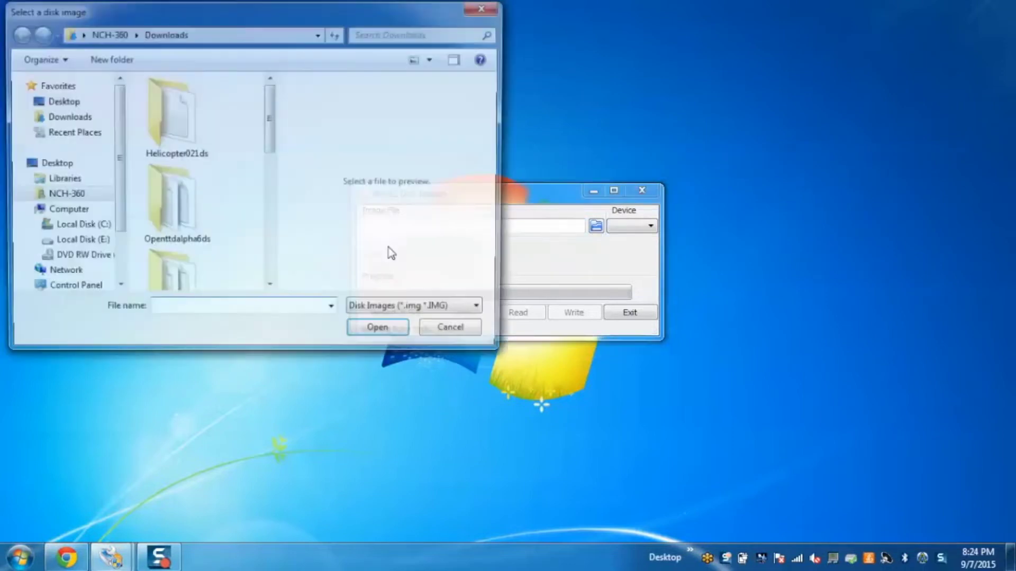
{"action": "left_click", "coordinate": [475, 306]}
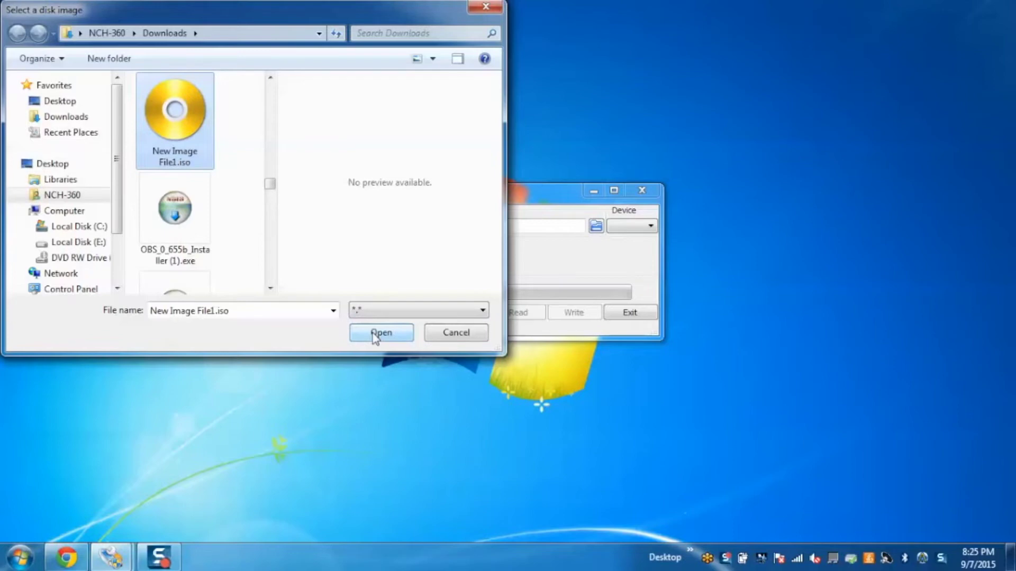
{"action": "left_click", "coordinate": [381, 333]}
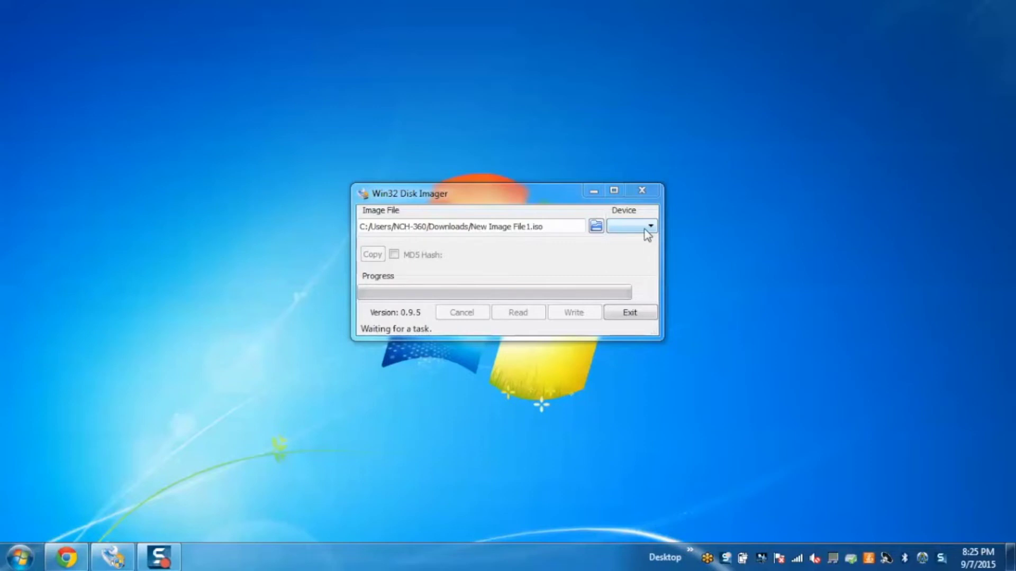
Select removable drive D: as the target device and dismiss the AutoPlay prompt
{"action": "left_click", "coordinate": [649, 226]}
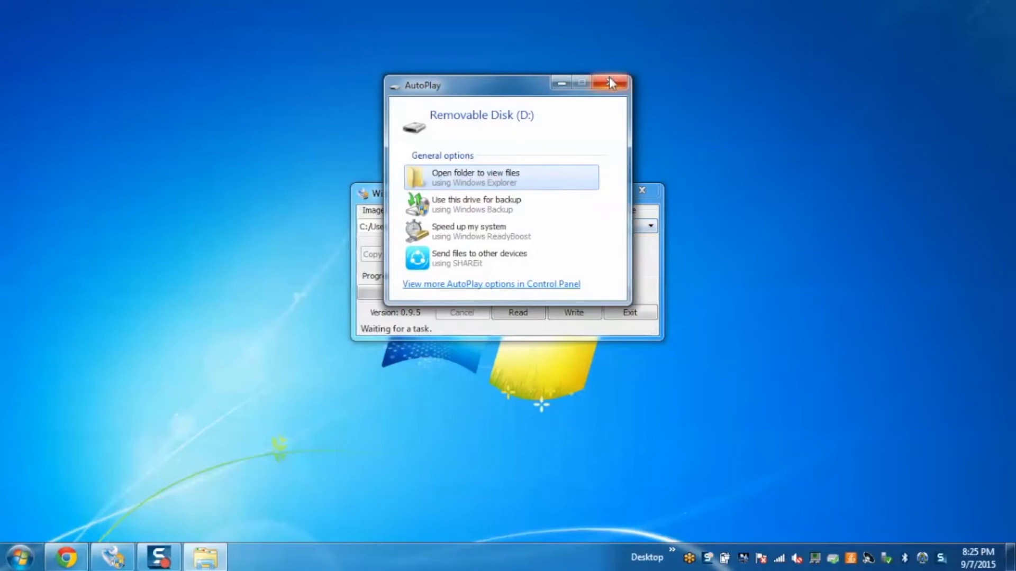
{"action": "left_click", "coordinate": [608, 82]}
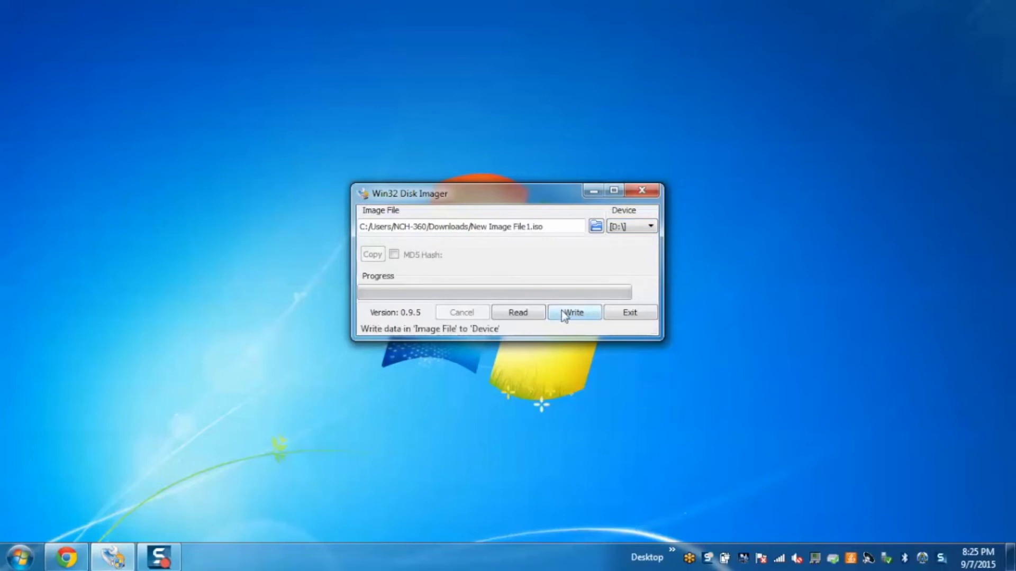
Write the ISO to drive D:, confirming overwrite and acknowledging Write Successful
{"action": "left_click", "coordinate": [574, 312]}
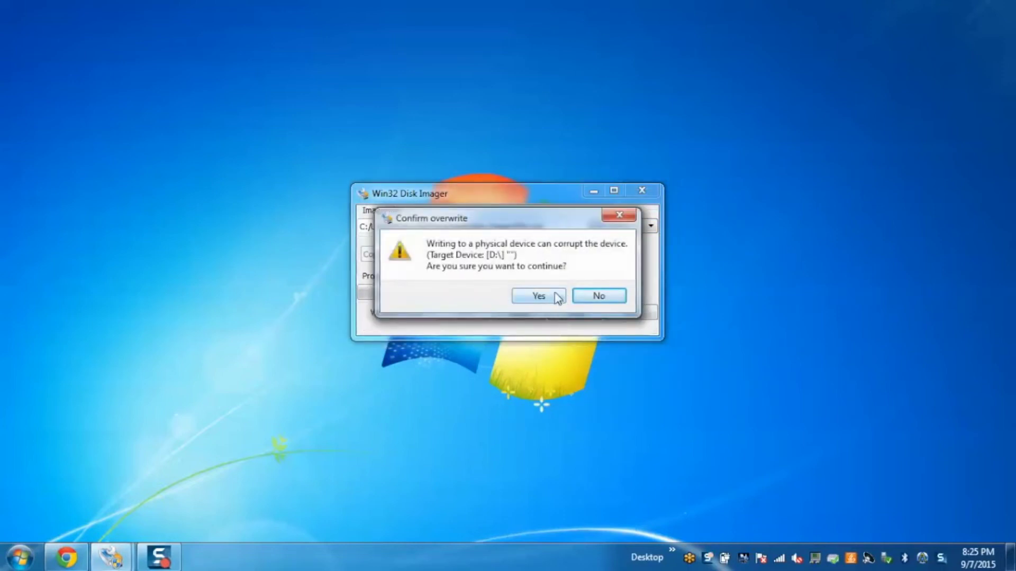
{"action": "left_click", "coordinate": [539, 296]}
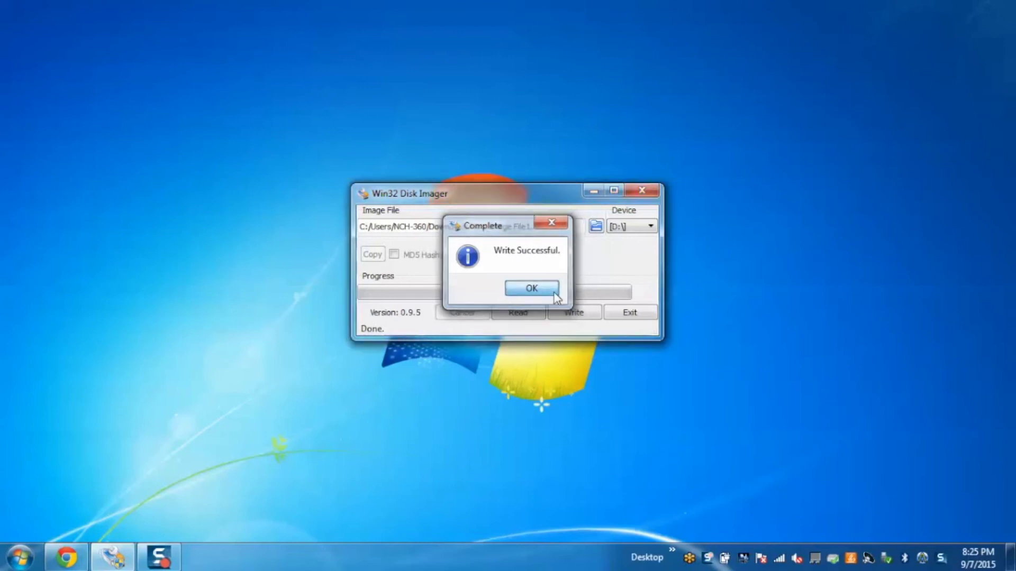
{"action": "left_click", "coordinate": [531, 288]}
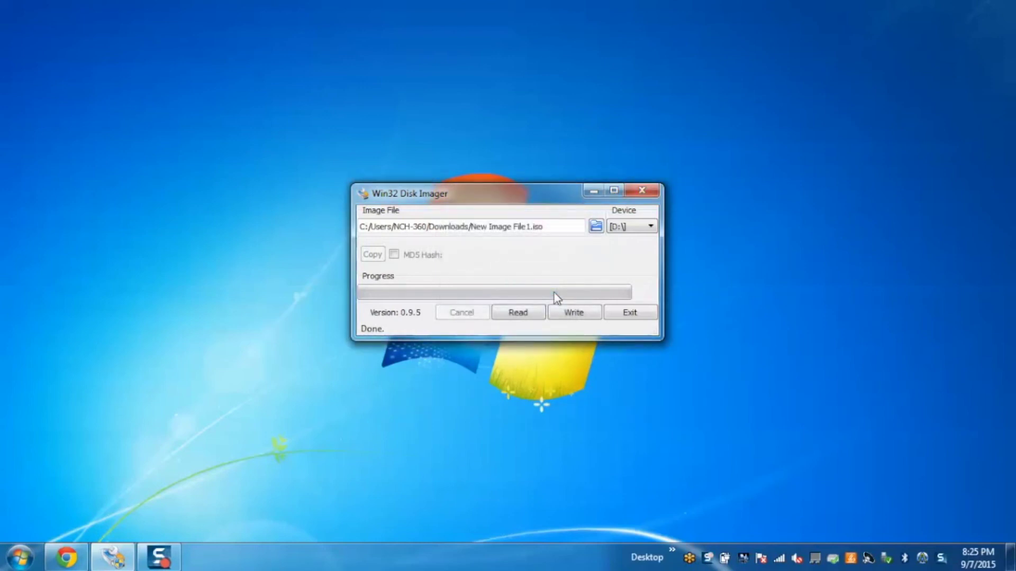